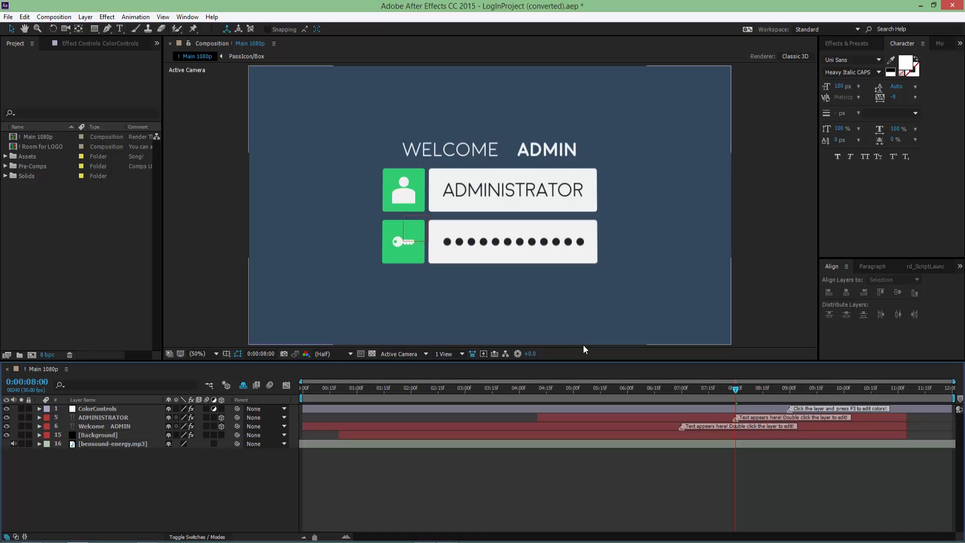
pyautogui.moveTo(482, 241)
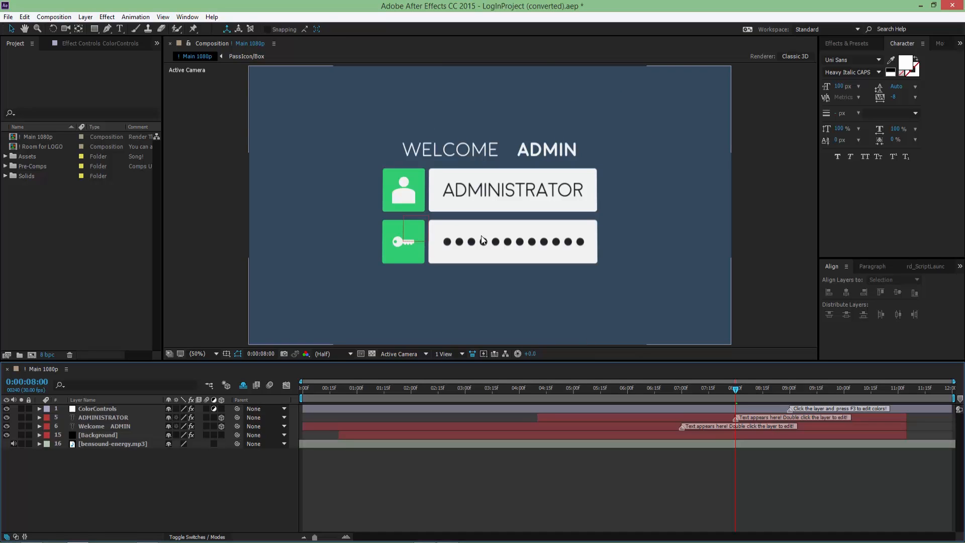
pyautogui.moveTo(580, 166)
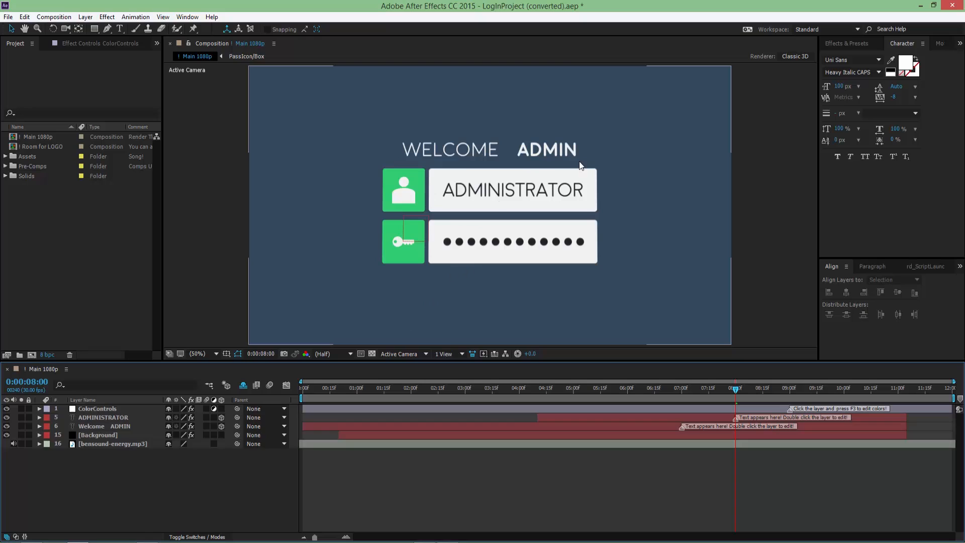
pyautogui.moveTo(537, 259)
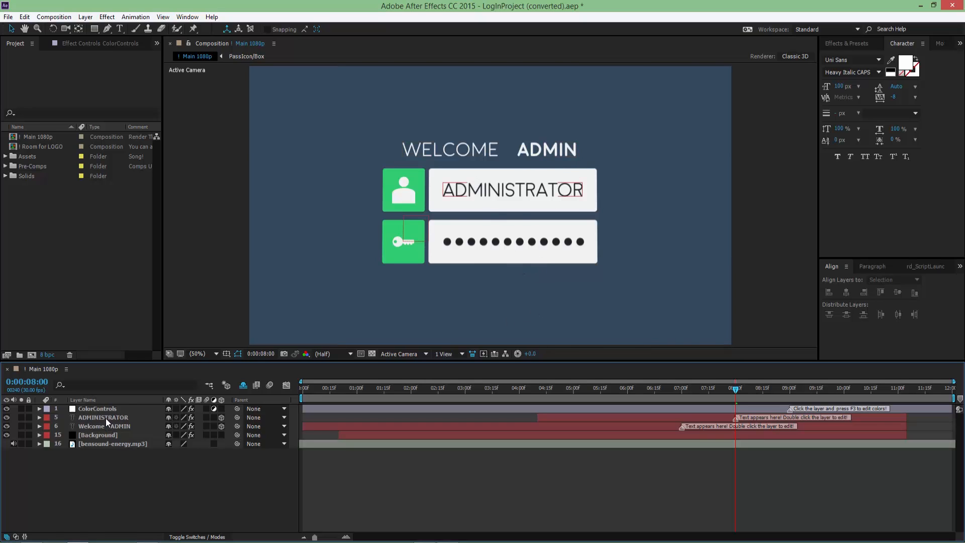
# Replace the ADMINISTRATOR username text with OFFICIAL and select the ColorControls layer
pyautogui.doubleClick(512, 189)
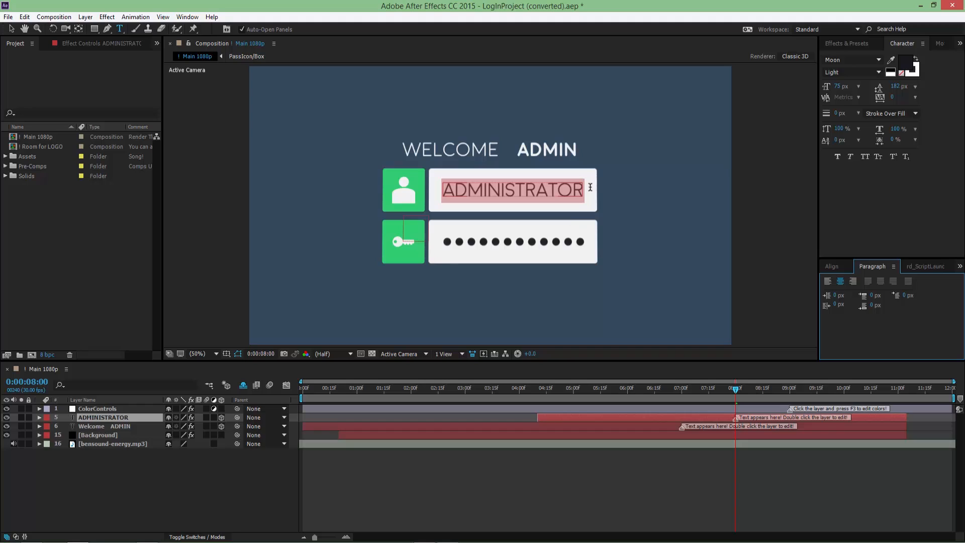
pyautogui.moveTo(572, 229)
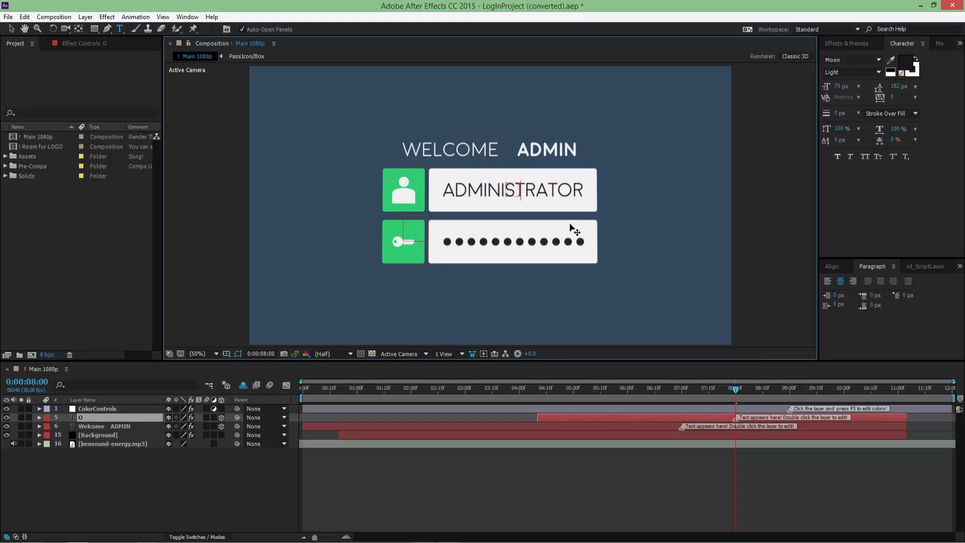
pyautogui.write('OFFICIAL')
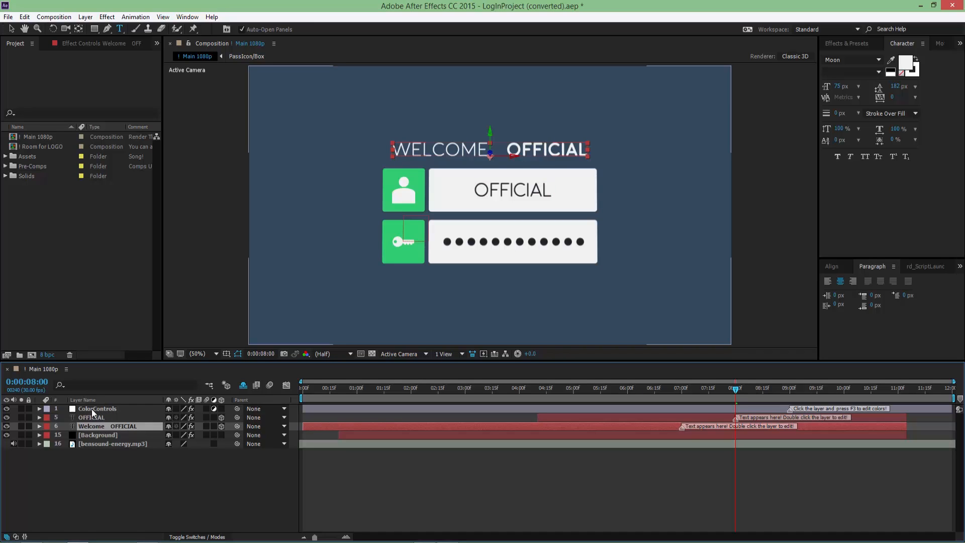
pyautogui.click(97, 409)
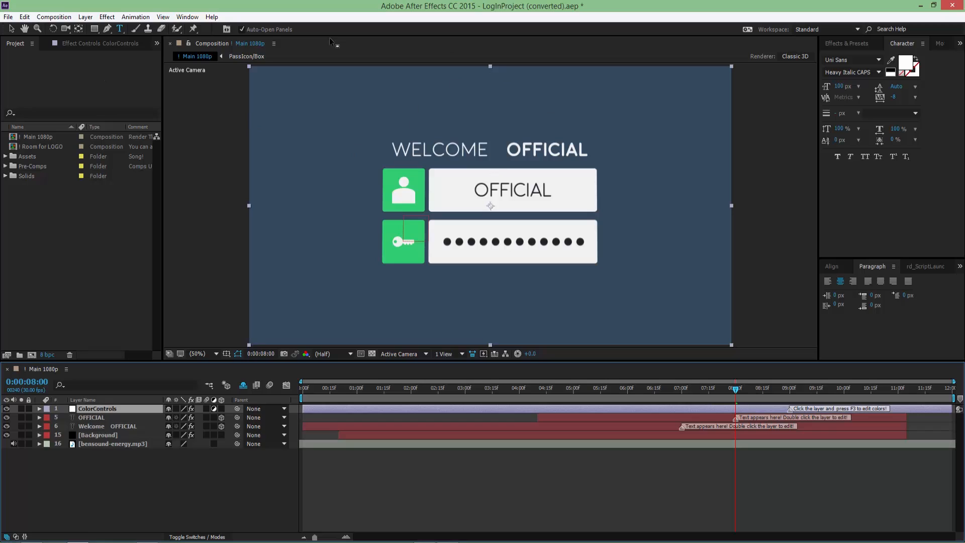
# Show the ColorControls layer's colour settings in Effect Controls
pyautogui.click(97, 408)
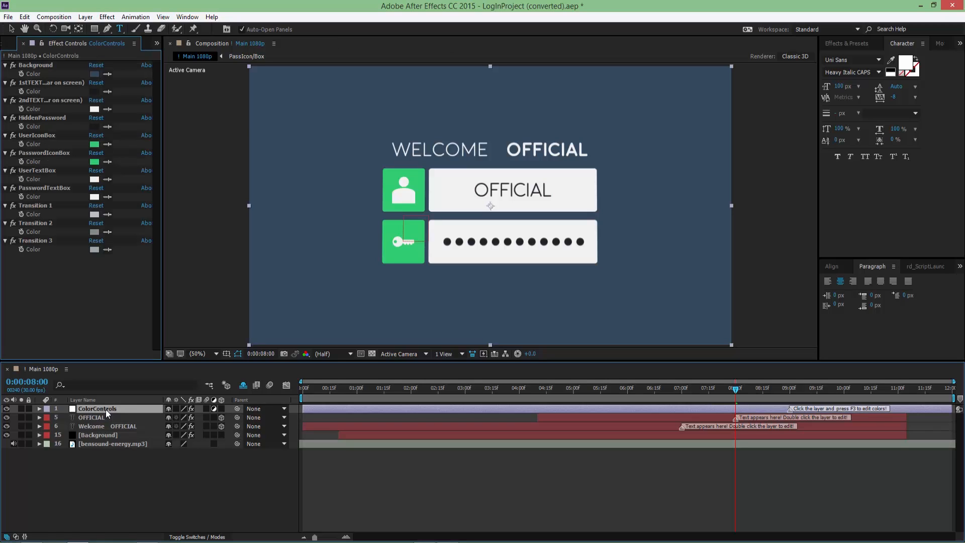
pyautogui.moveTo(112, 70)
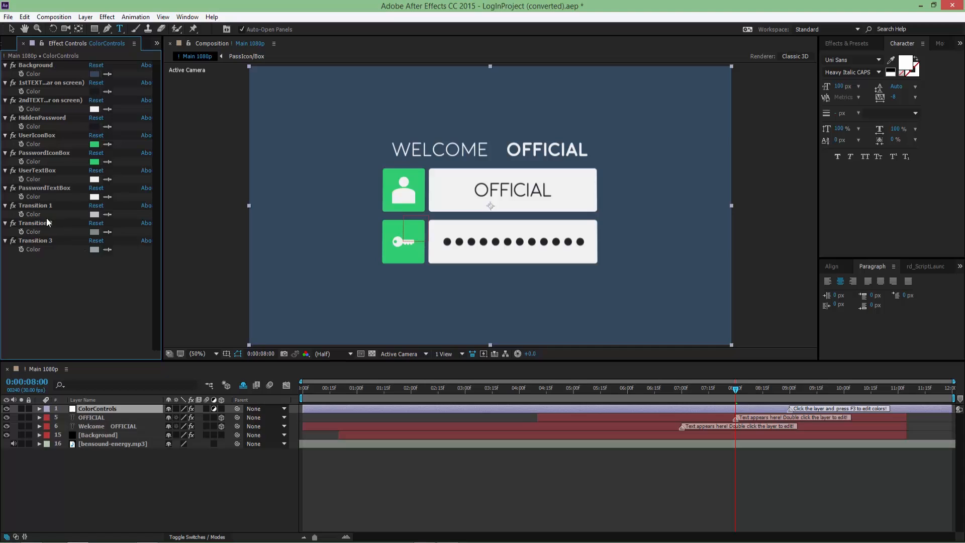
pyautogui.moveTo(46, 103)
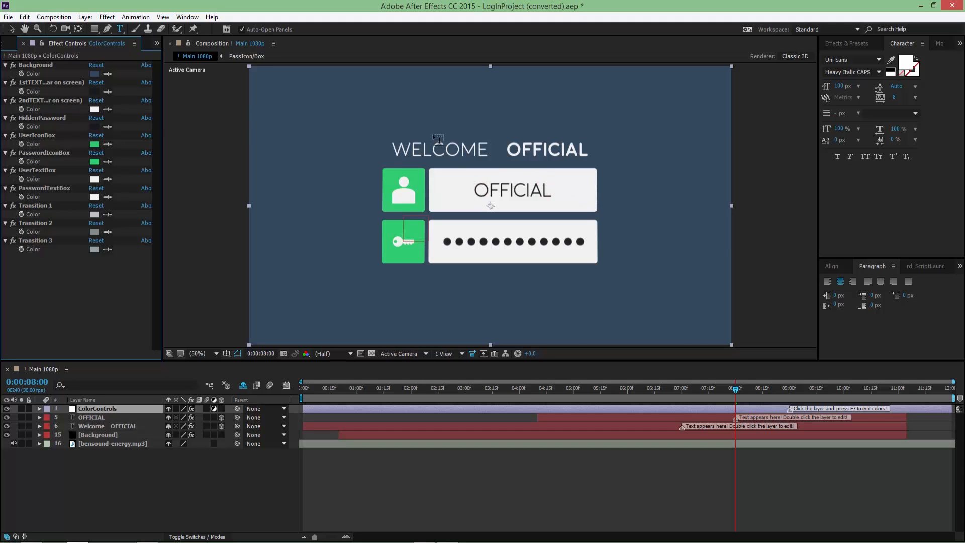
pyautogui.moveTo(211, 141)
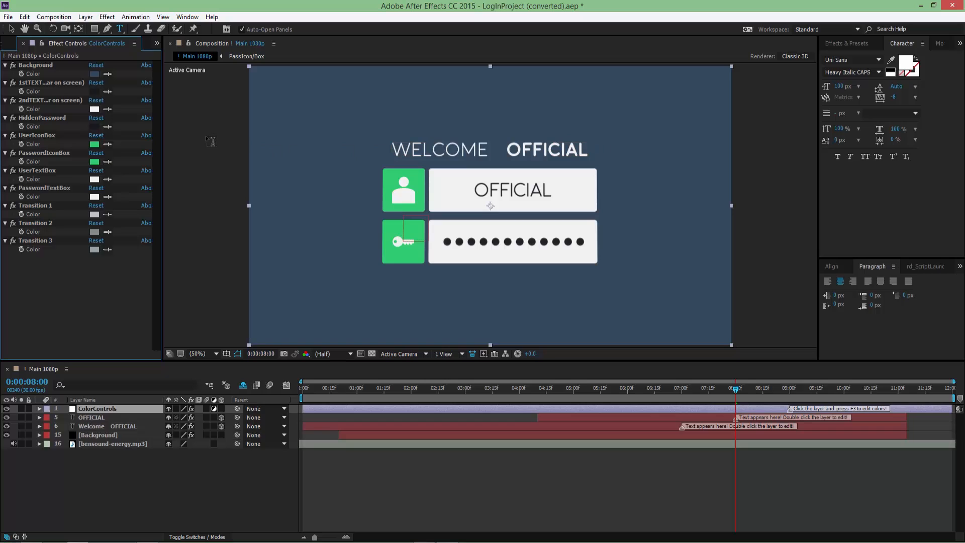
pyautogui.moveTo(111, 123)
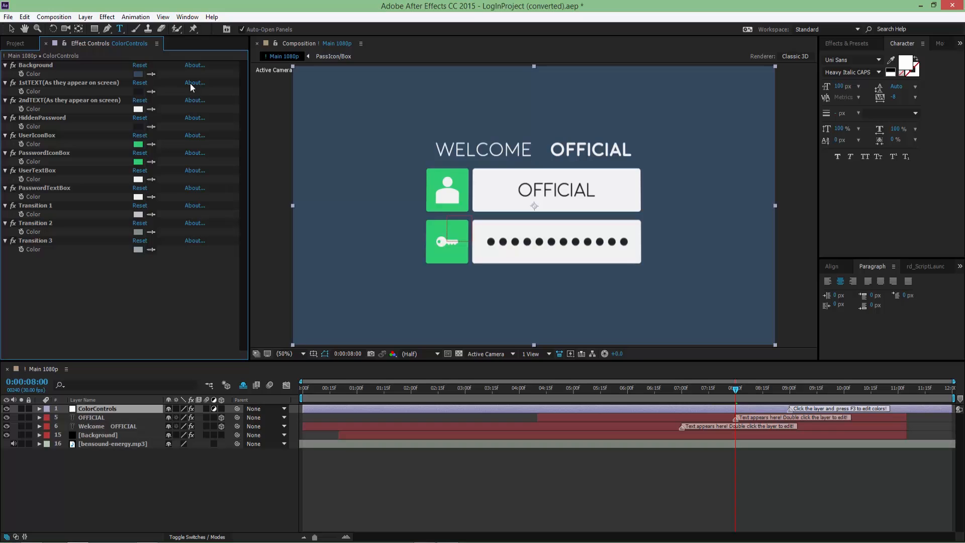
# Set the Background Color to pale yellow, then start choosing the user icon box colour
pyautogui.click(139, 73)
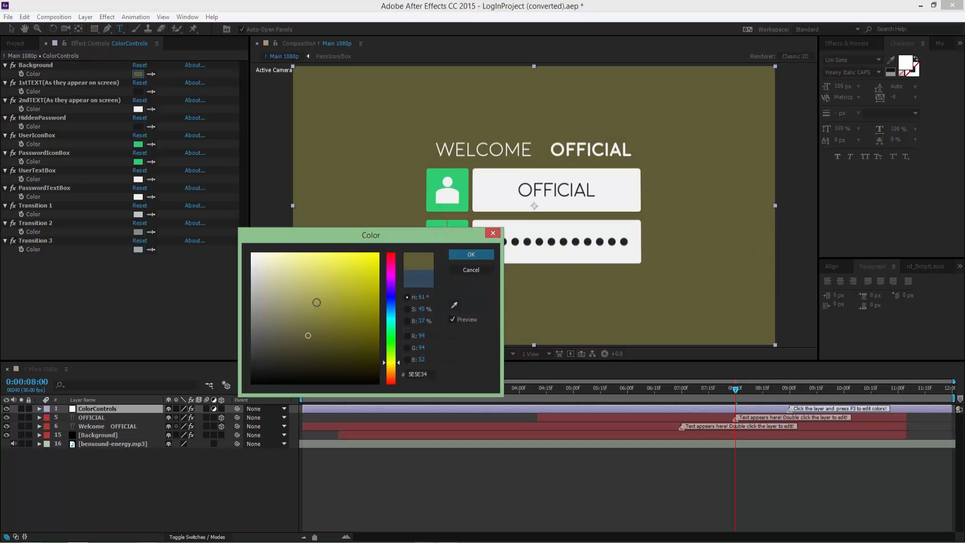
pyautogui.click(316, 274)
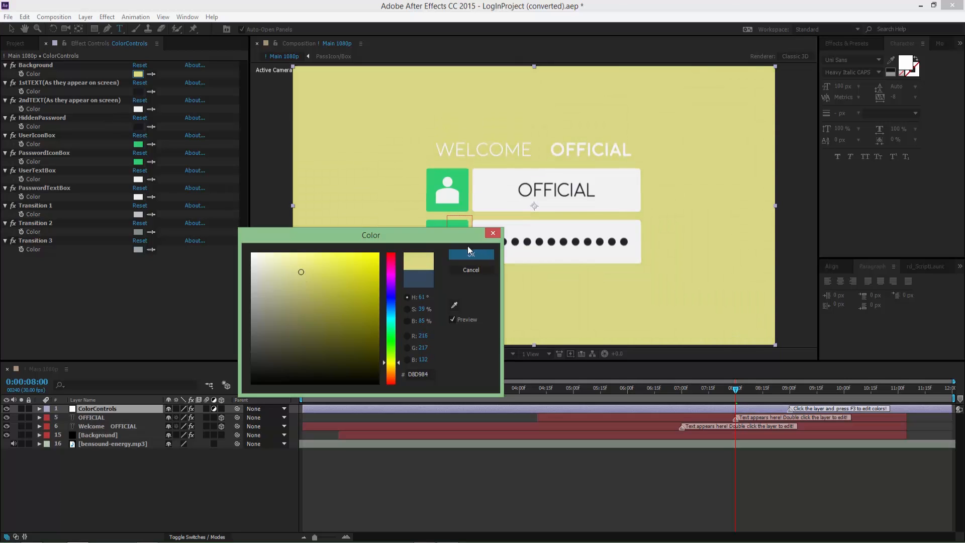
pyautogui.click(470, 269)
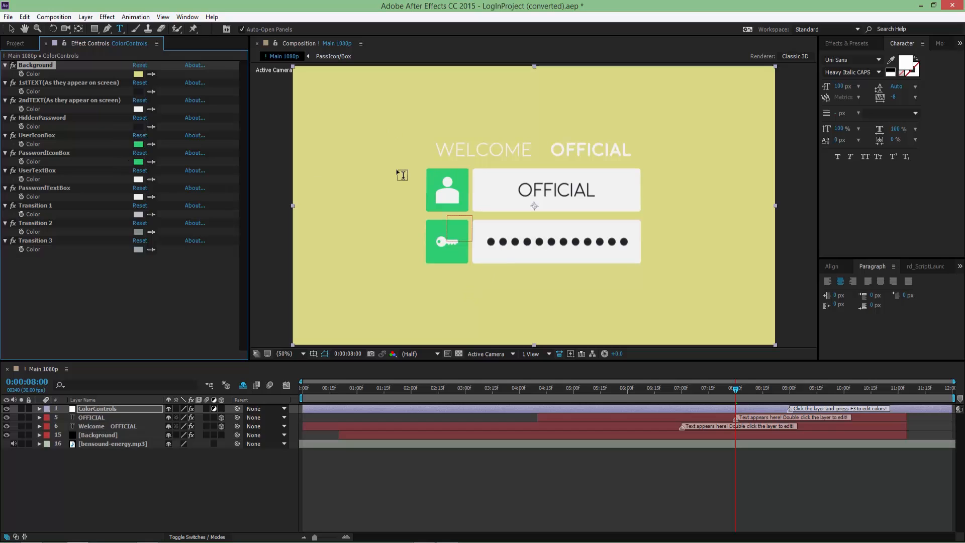
pyautogui.click(139, 145)
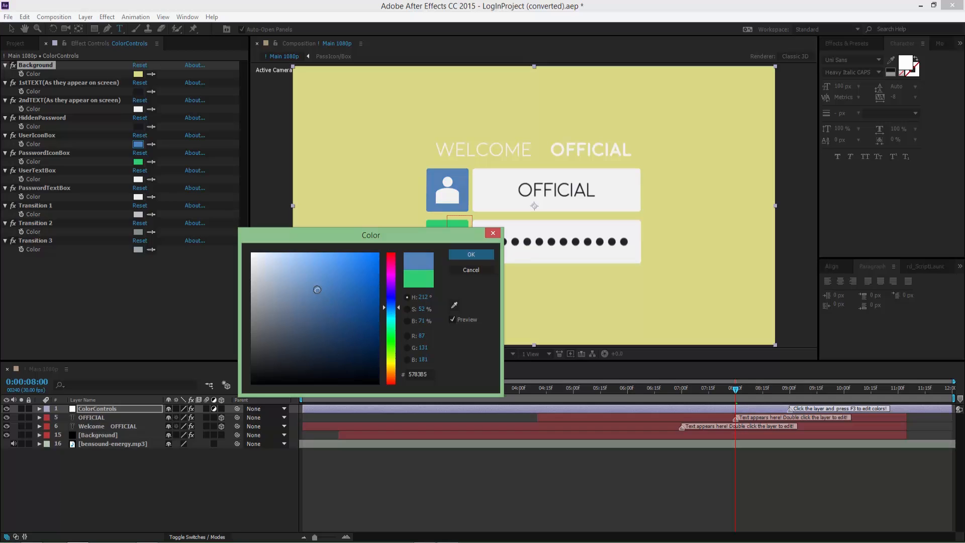
# Confirm blue as the icon box colour so both icon boxes match
pyautogui.click(471, 254)
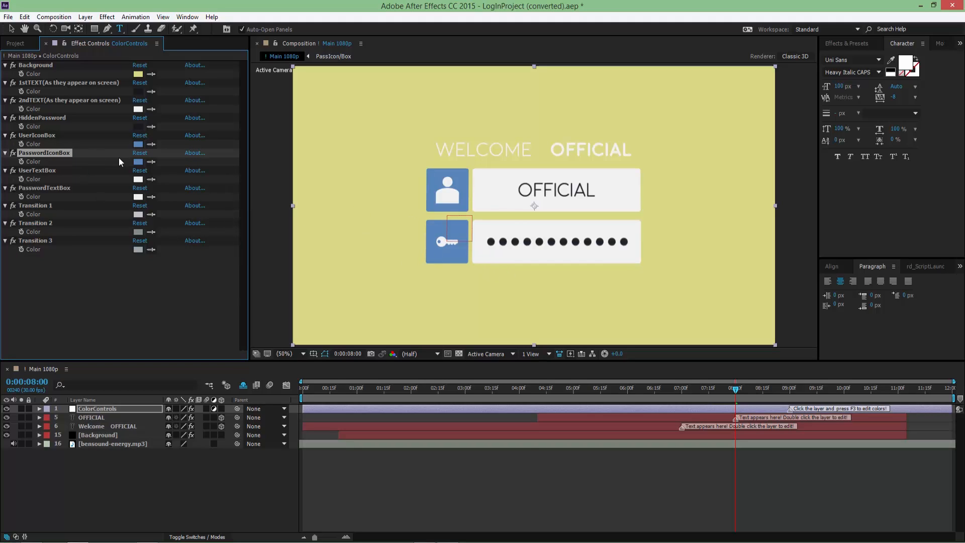
pyautogui.moveTo(503, 212)
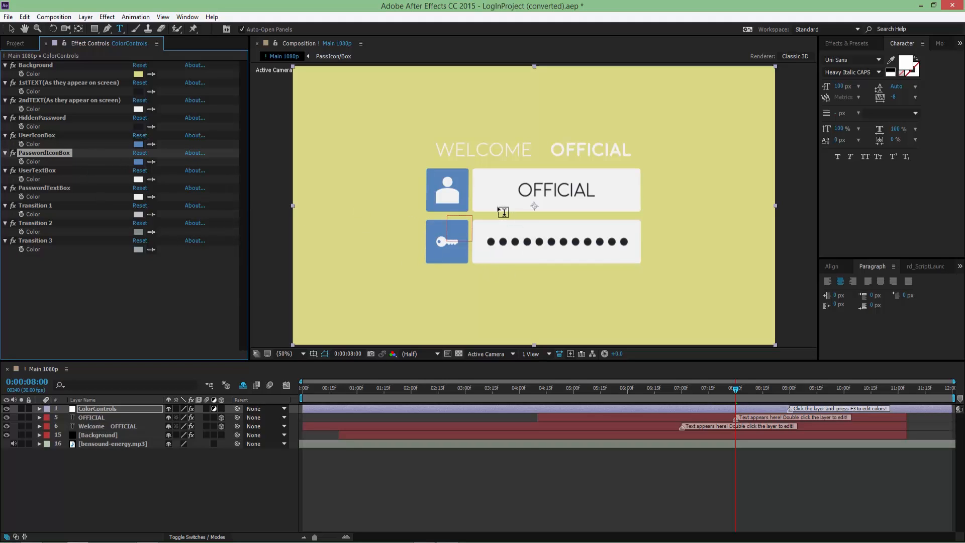
pyautogui.moveTo(103, 96)
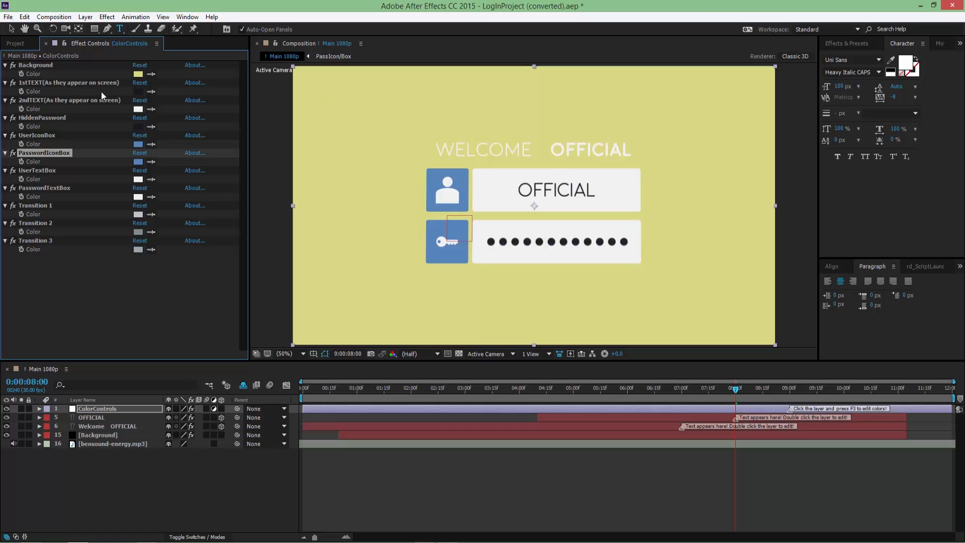
# Set the 2ndTEXT title colour to dark navy #283140
pyautogui.click(137, 109)
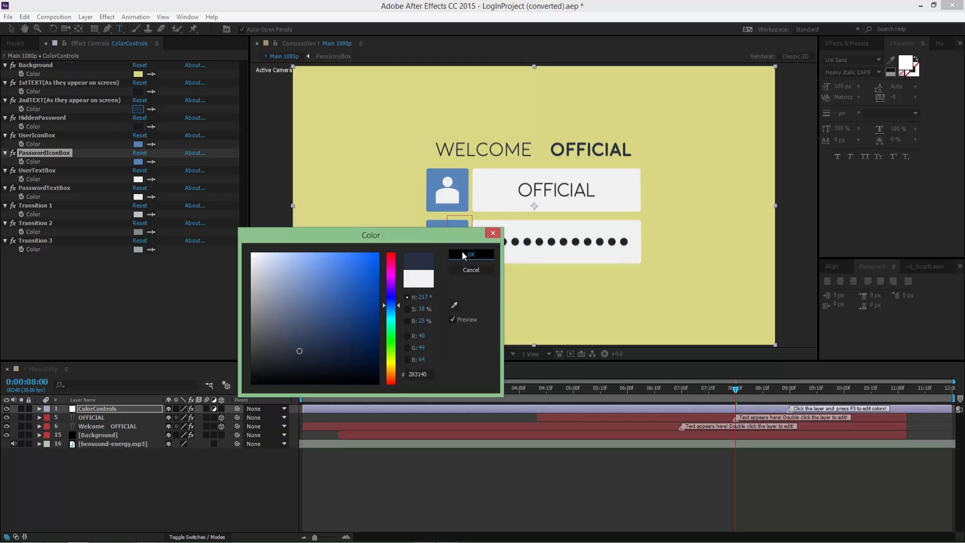
pyautogui.click(471, 254)
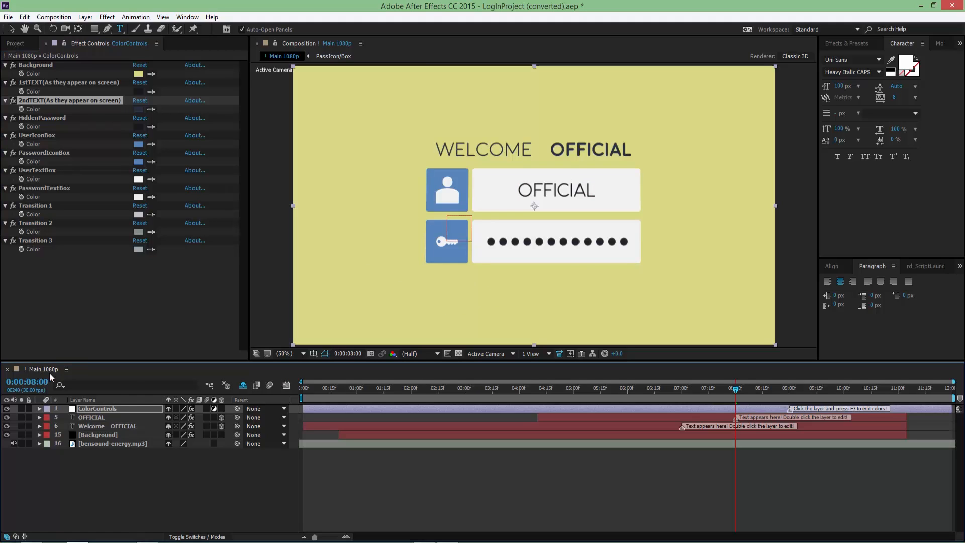
pyautogui.moveTo(50, 29)
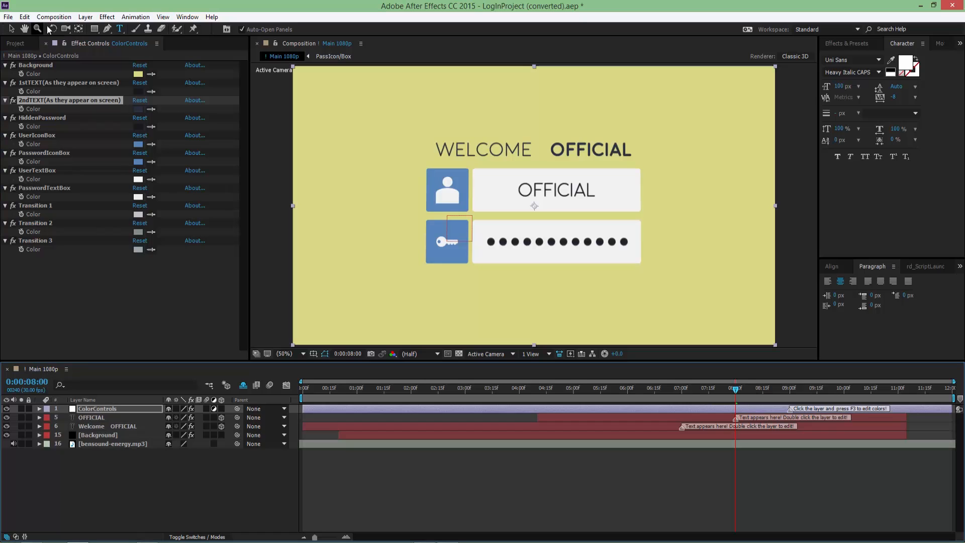
# Add Main 1080p to the Render Queue and bring up its Output Module settings
pyautogui.click(60, 17)
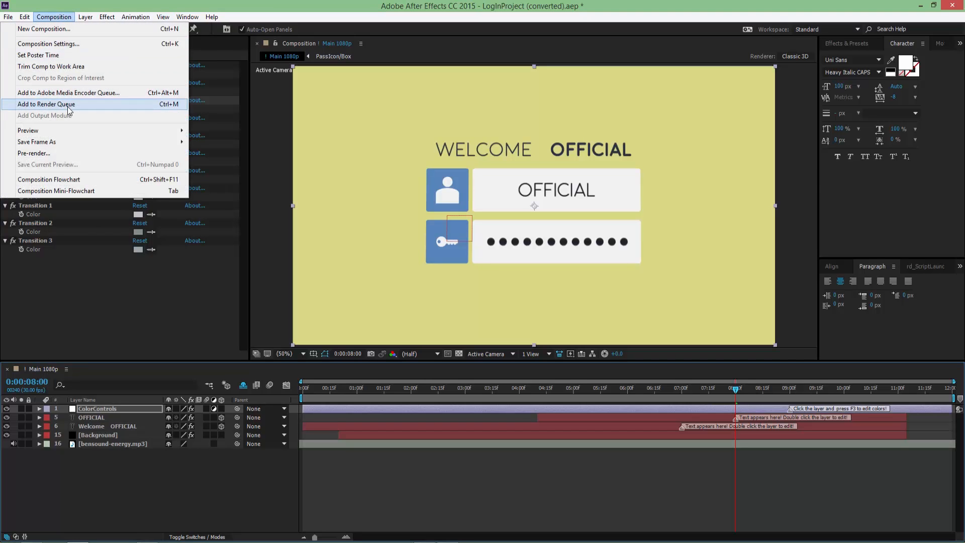
pyautogui.click(55, 104)
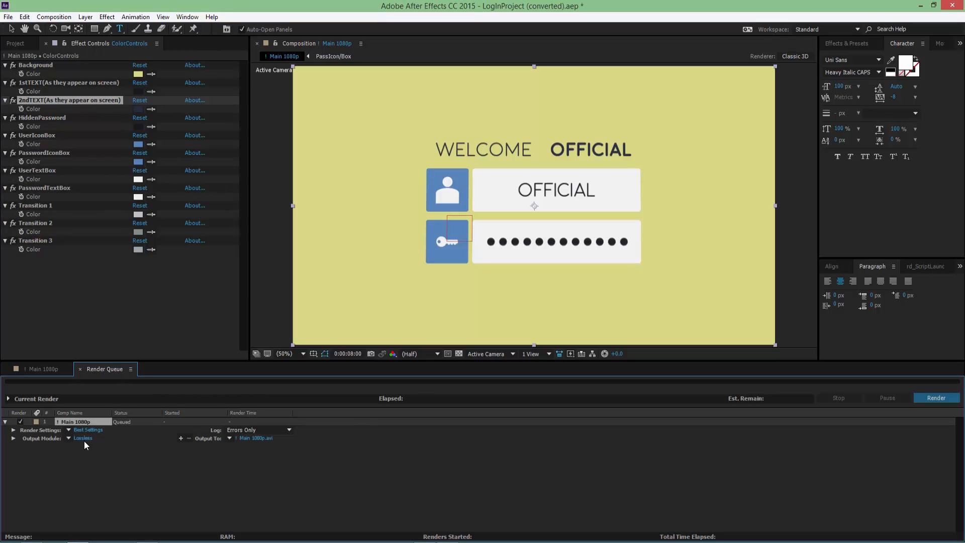
pyautogui.click(83, 439)
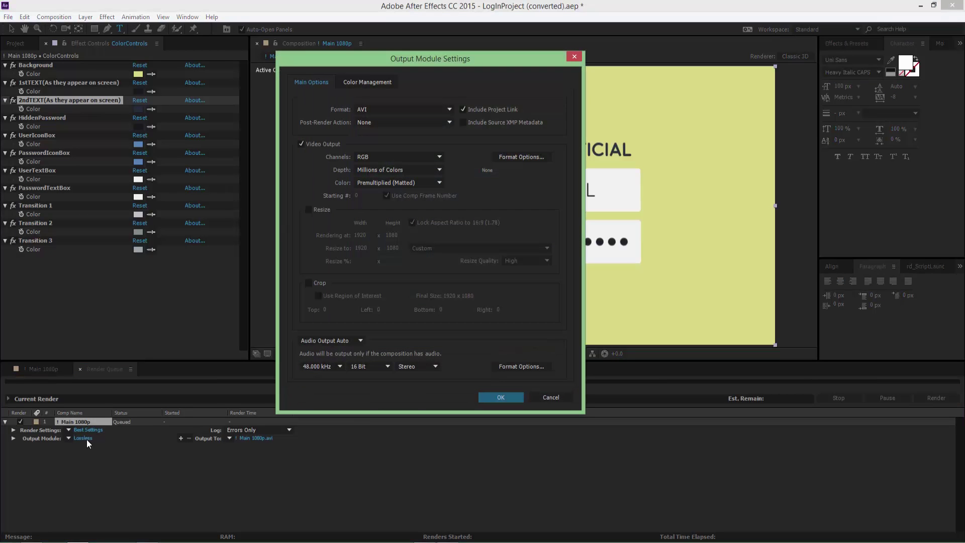
# Set the output format to QuickTime, check the audio sample rate, and confirm
pyautogui.click(448, 109)
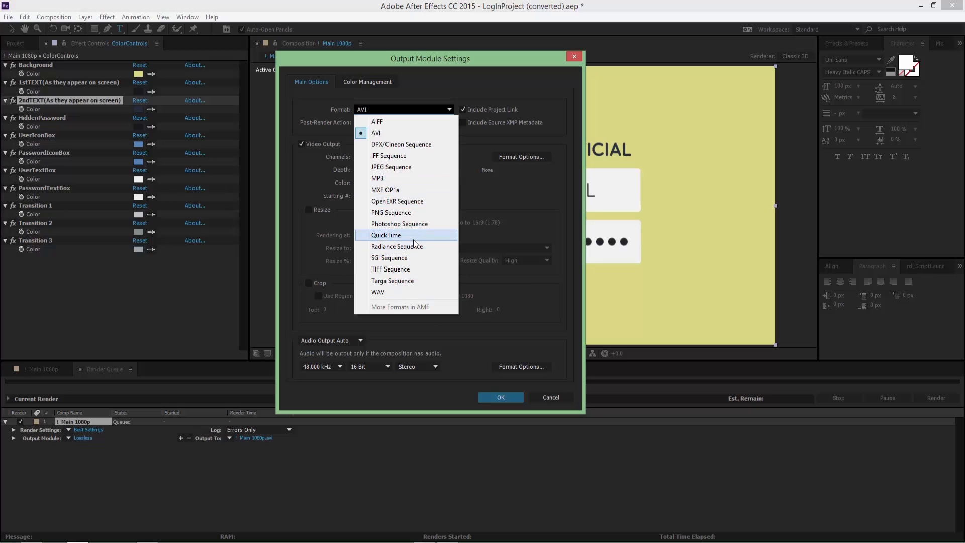
pyautogui.click(386, 236)
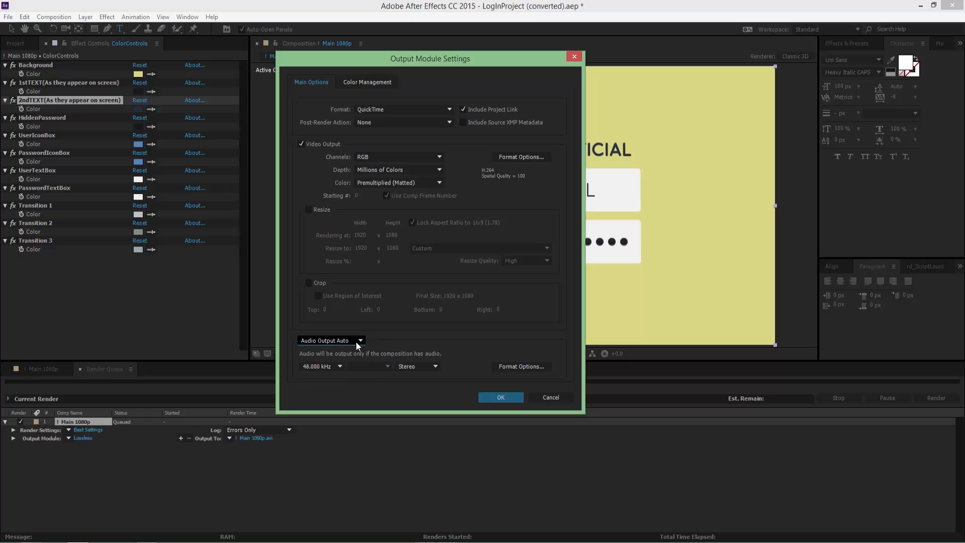
pyautogui.moveTo(347, 342)
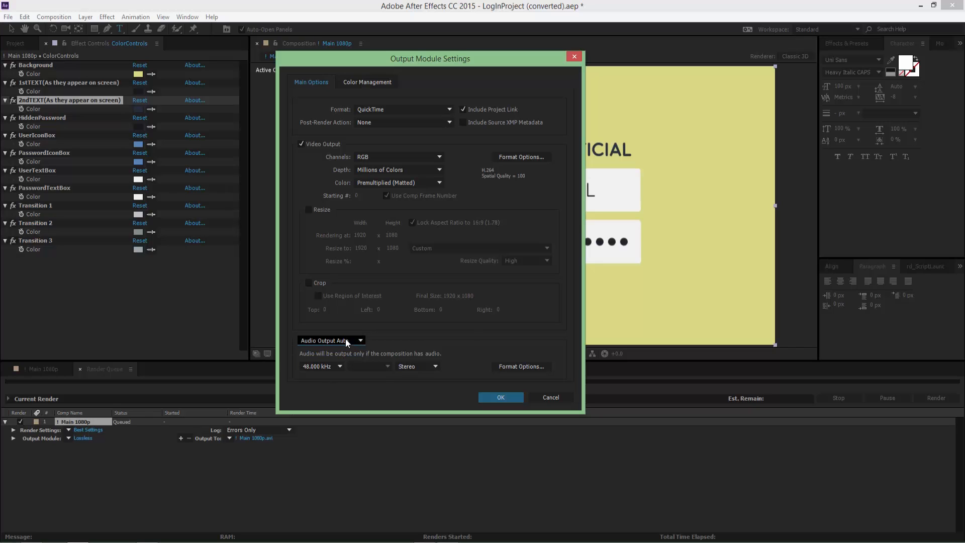
pyautogui.moveTo(336, 386)
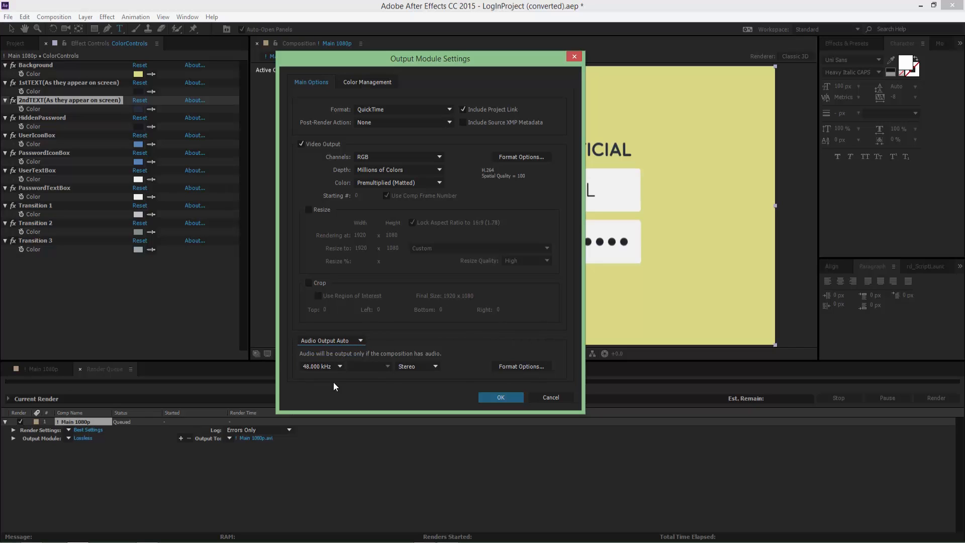
pyautogui.click(338, 366)
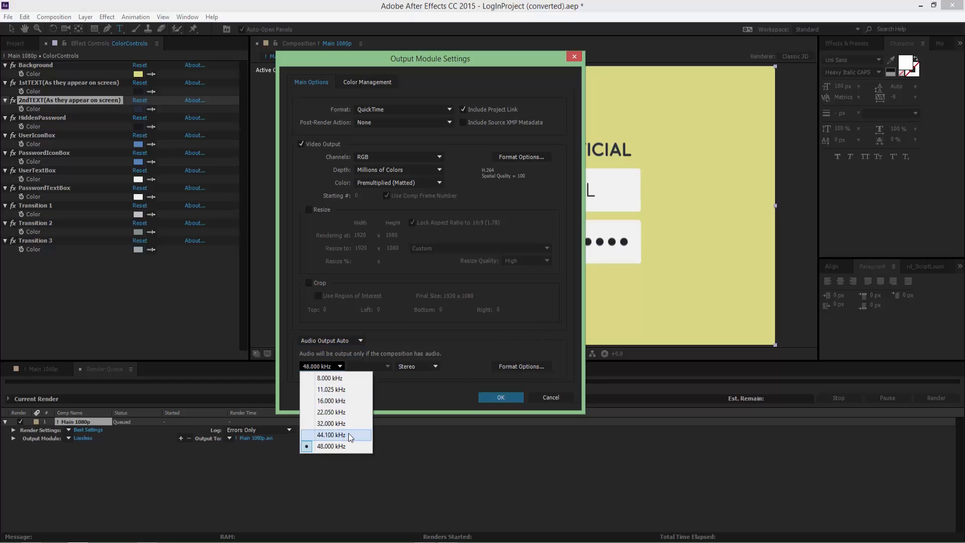
pyautogui.moveTo(341, 432)
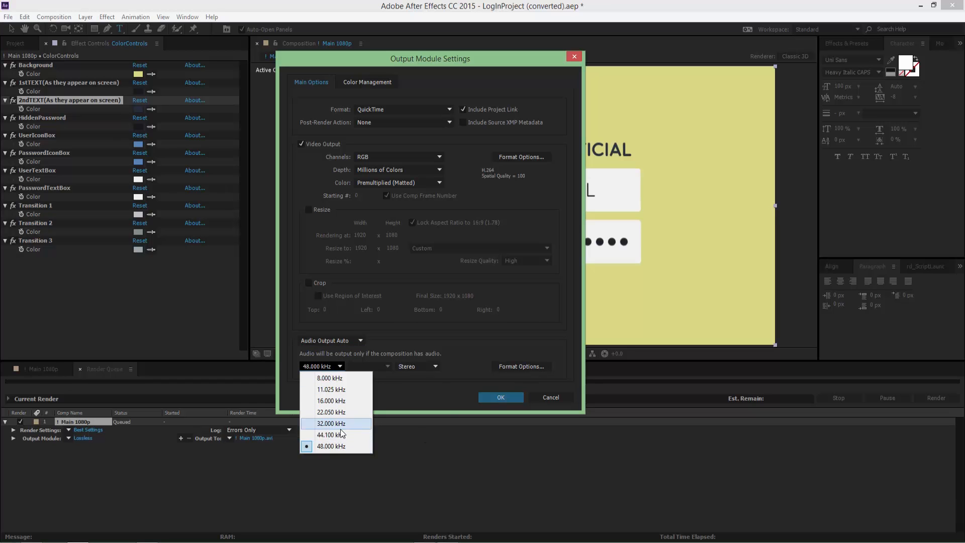
pyautogui.click(501, 397)
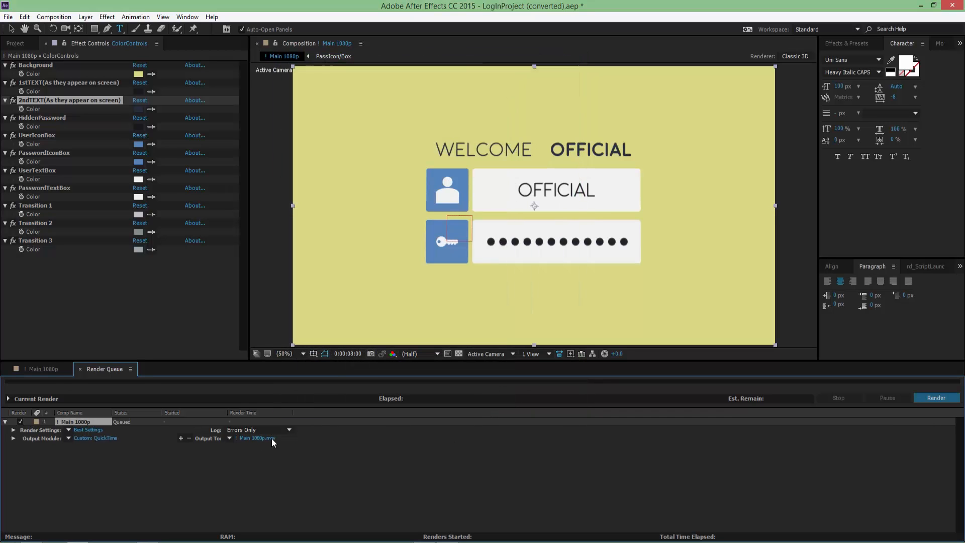
# Name the render output file Preview Tutorial.mov and save it
pyautogui.click(256, 439)
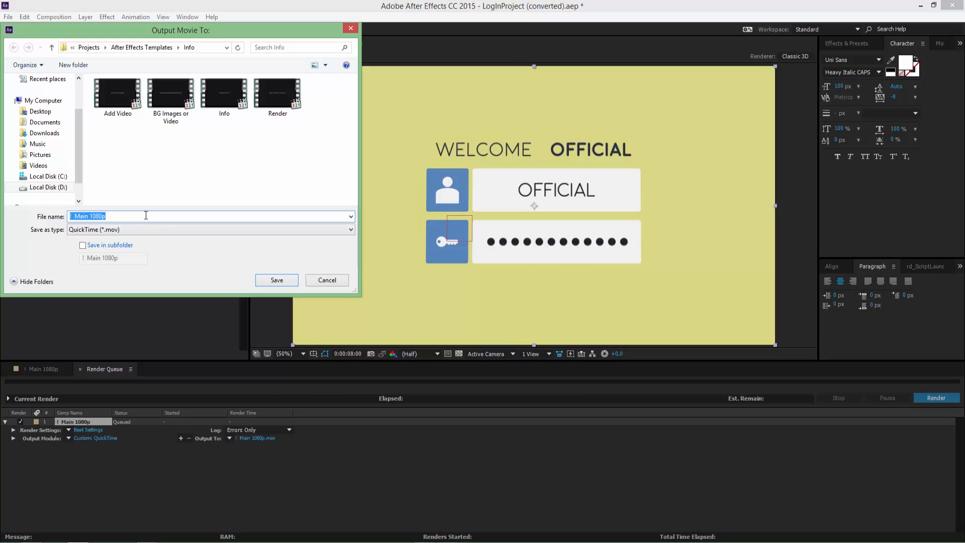
pyautogui.write('Previe')
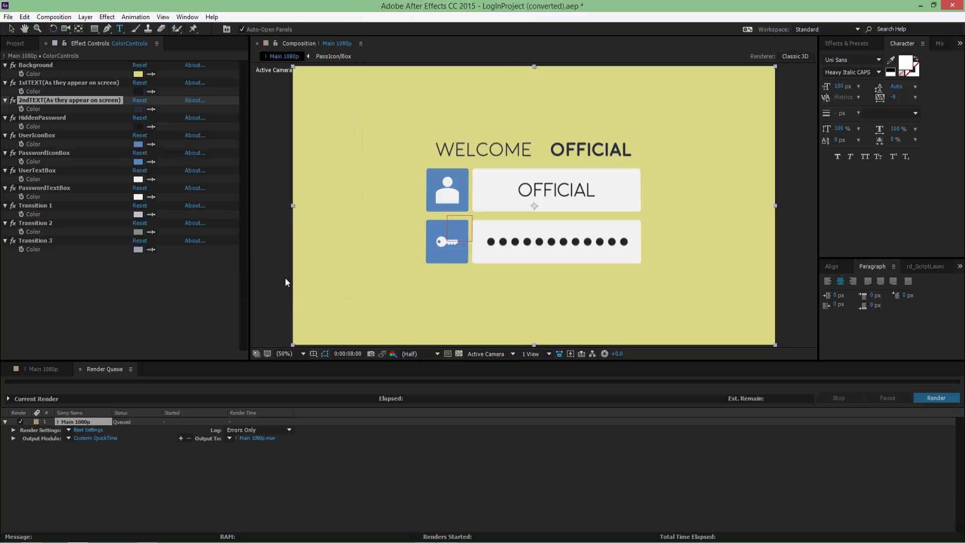
pyautogui.click(256, 438)
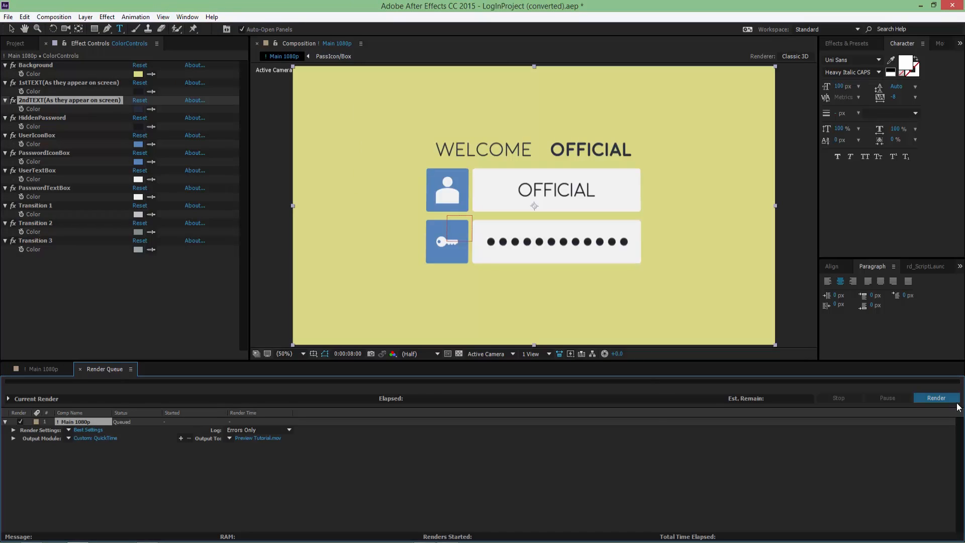